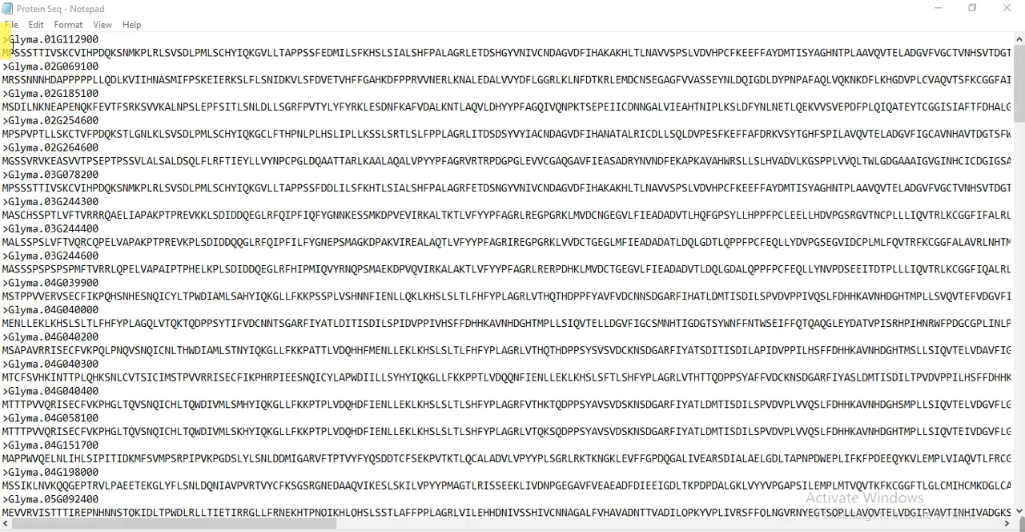
# Switch to the sequence file and select the protein sequence text for copying
pyautogui.click(971, 8)
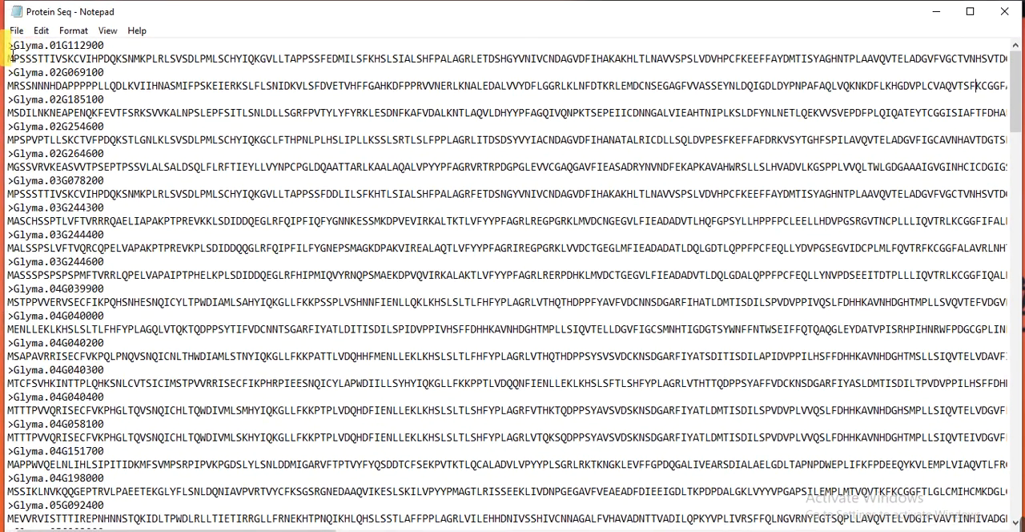
pyautogui.moveTo(4, 45); pyautogui.dragTo(45, 58)
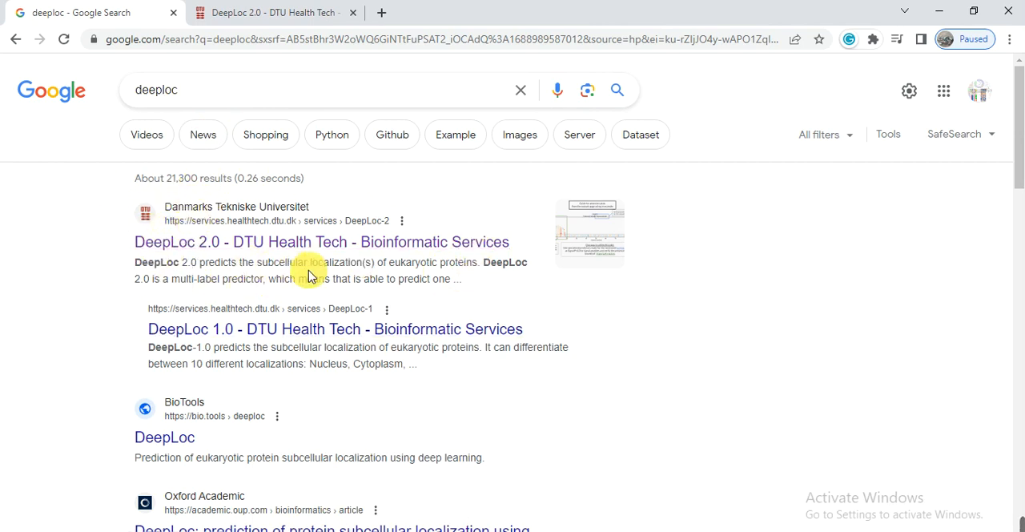
pyautogui.moveTo(157, 255)
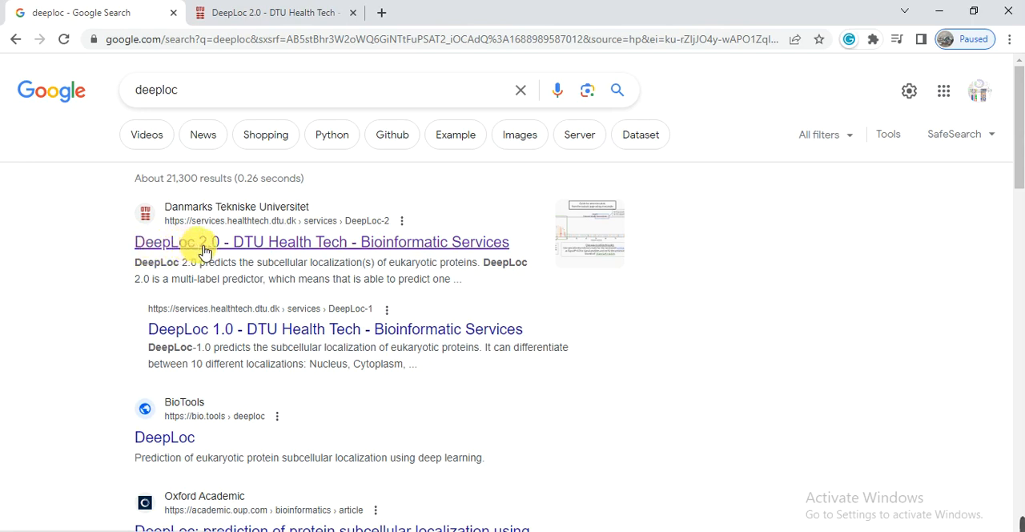
pyautogui.moveTo(216, 252)
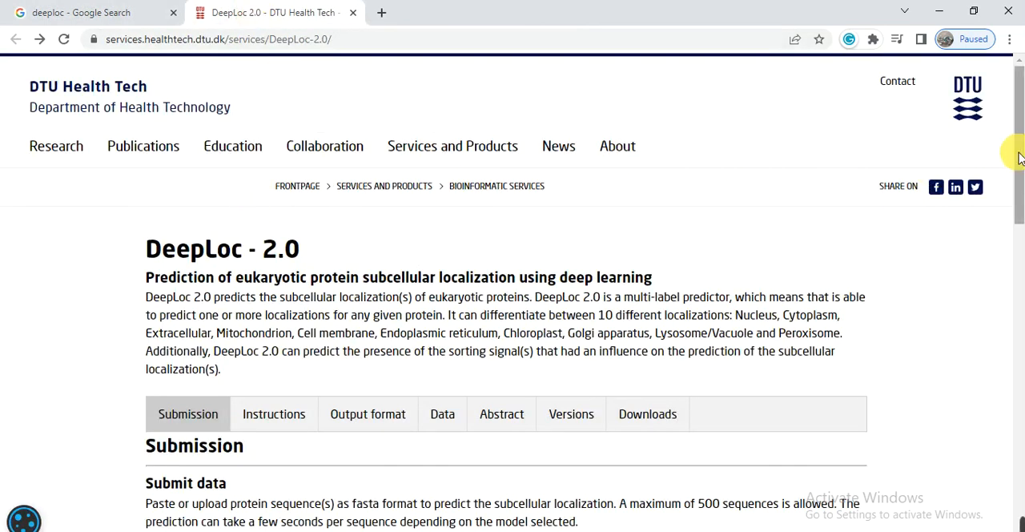
pyautogui.scroll(-3)
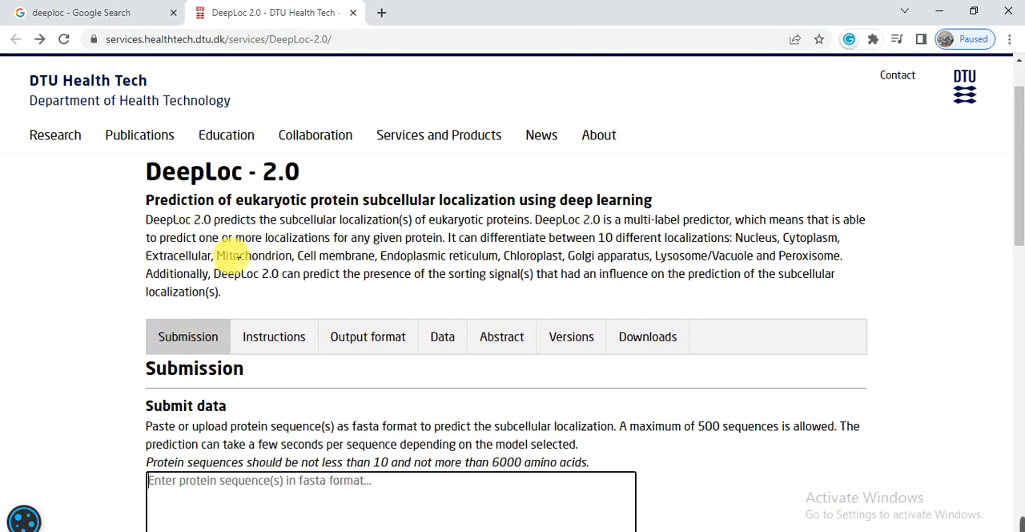
pyautogui.moveTo(148, 172)
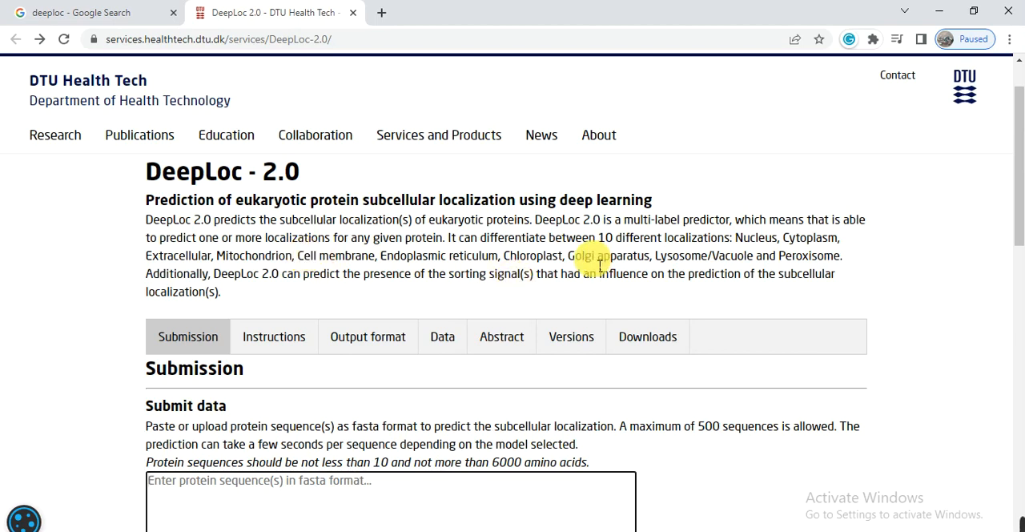
pyautogui.moveTo(735, 237); pyautogui.dragTo(836, 255)
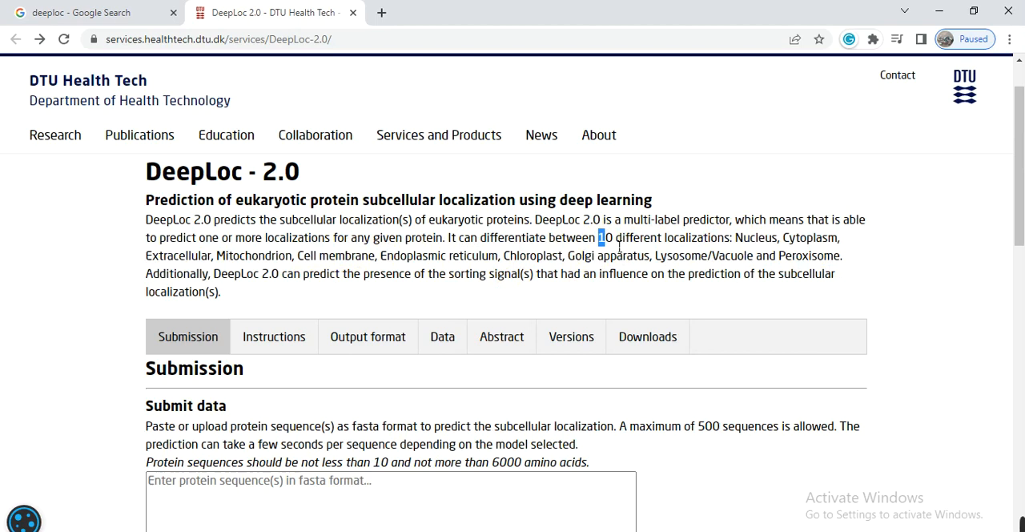
pyautogui.moveTo(596, 237); pyautogui.dragTo(713, 256)
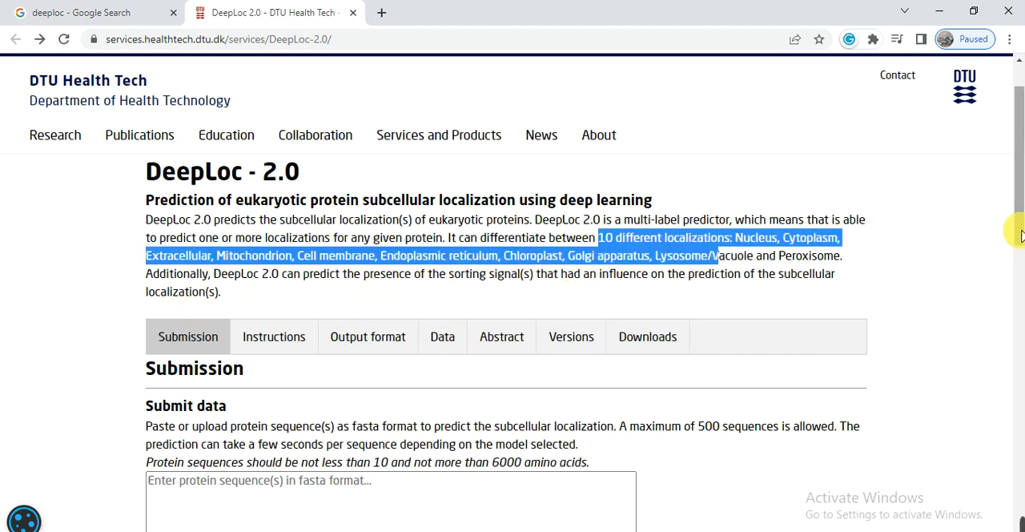
pyautogui.scroll(-3)
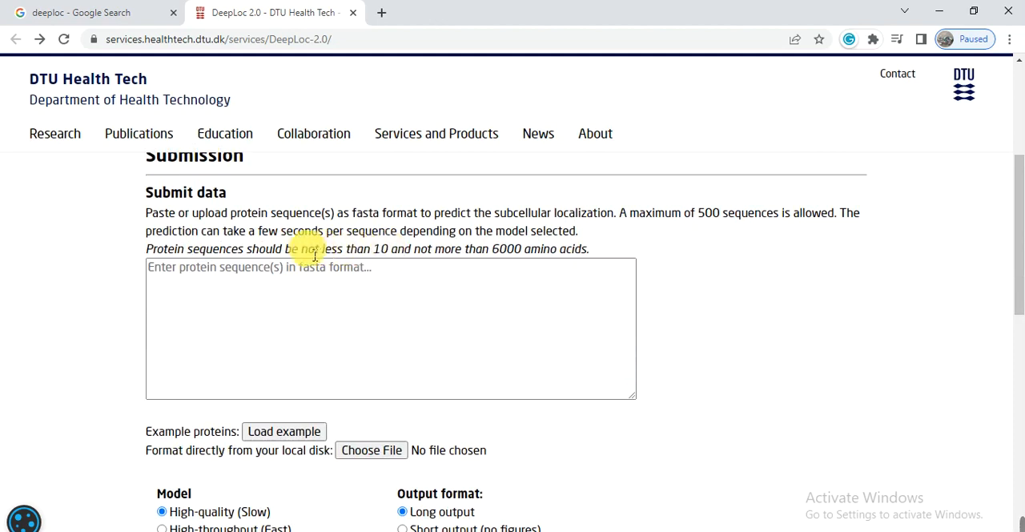
pyautogui.moveTo(298, 248); pyautogui.dragTo(406, 248)
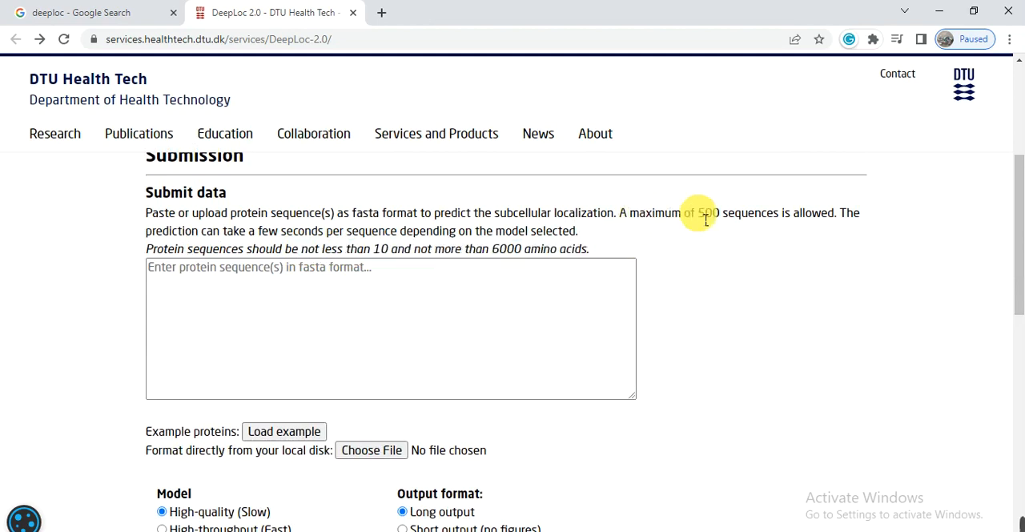
pyautogui.doubleClick(706, 213)
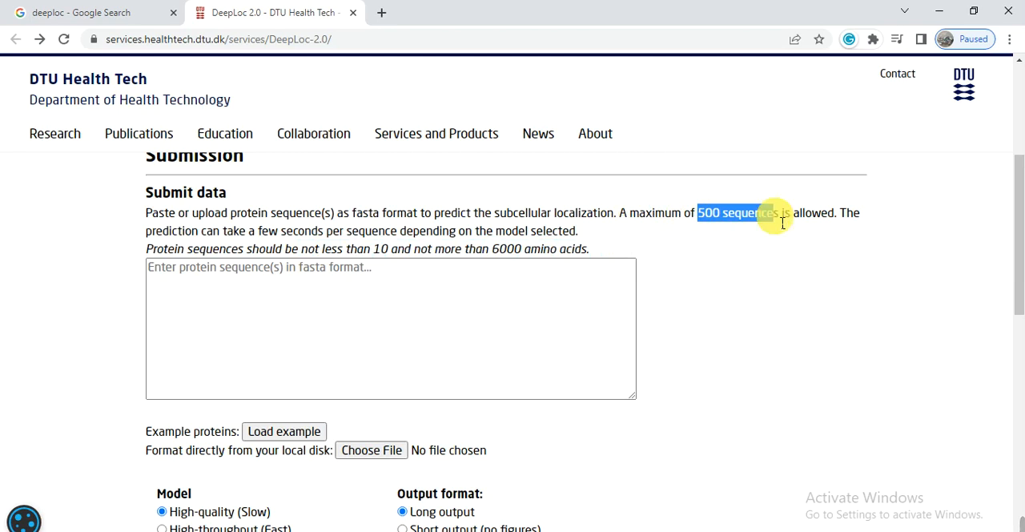
pyautogui.moveTo(409, 284)
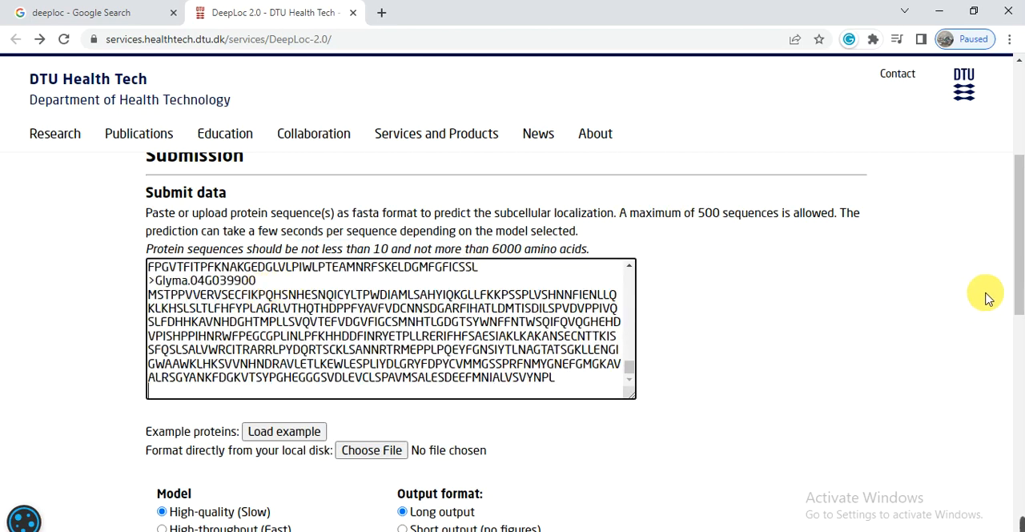
# Submit the pasted Glyma sequences to DeepLoc 2.0 for localization prediction
pyautogui.scroll(-3)
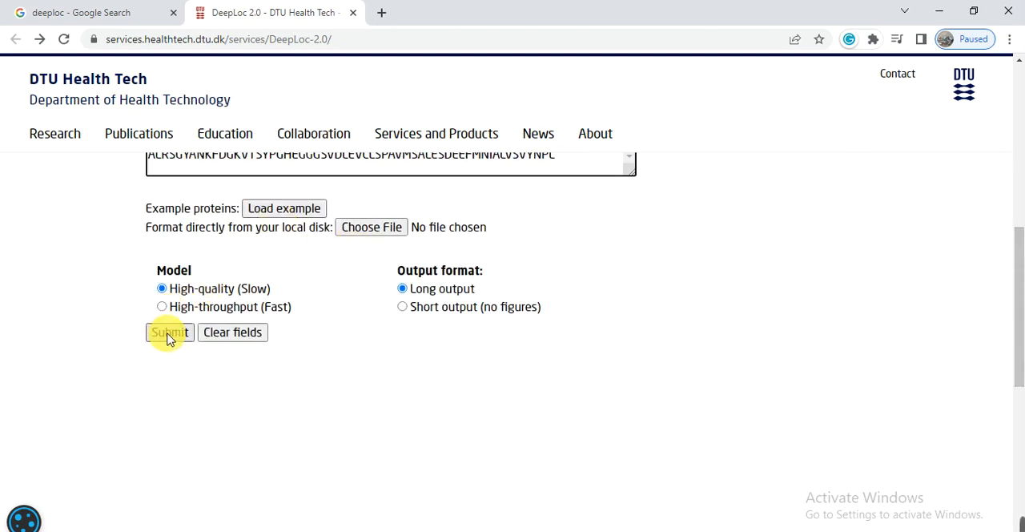
pyautogui.click(169, 332)
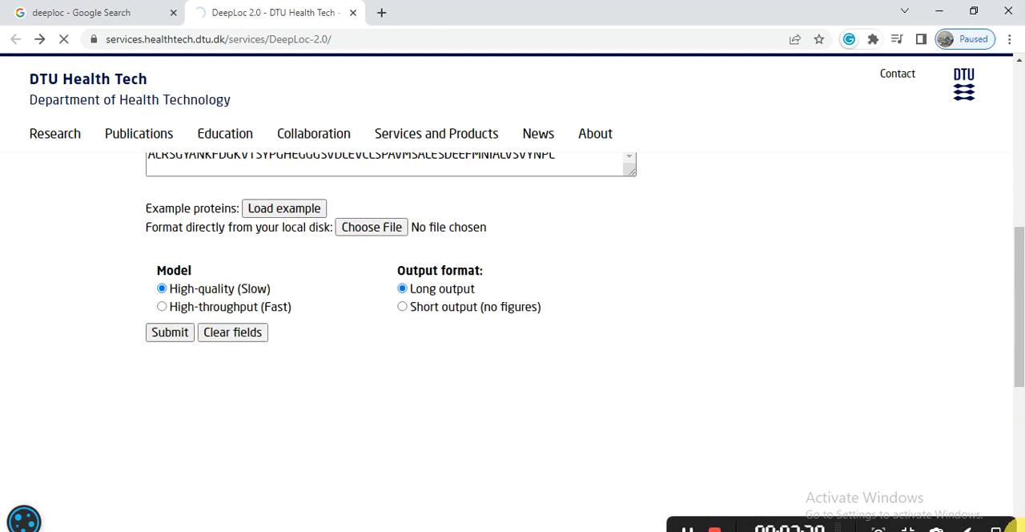
pyautogui.click(169, 331)
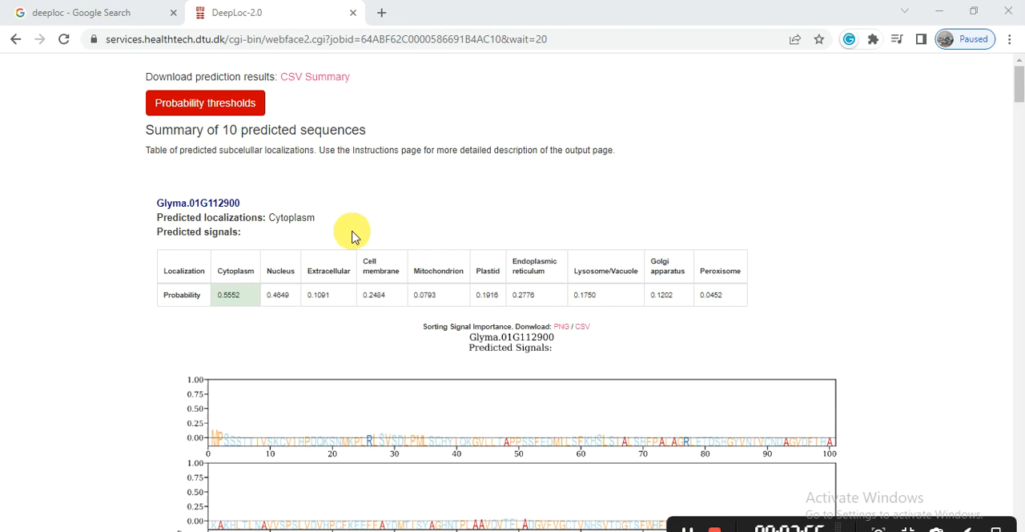
pyautogui.moveTo(260, 222)
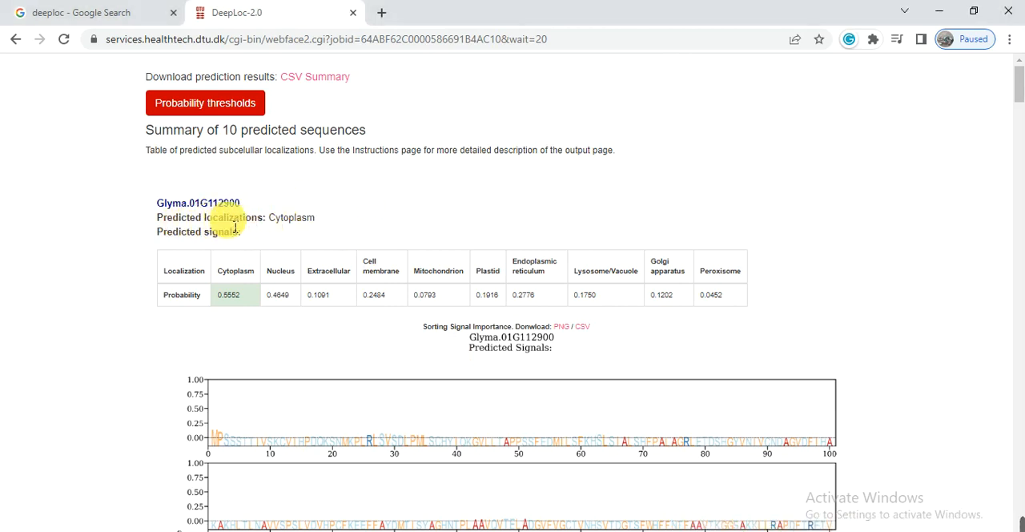
pyautogui.doubleClick(292, 217)
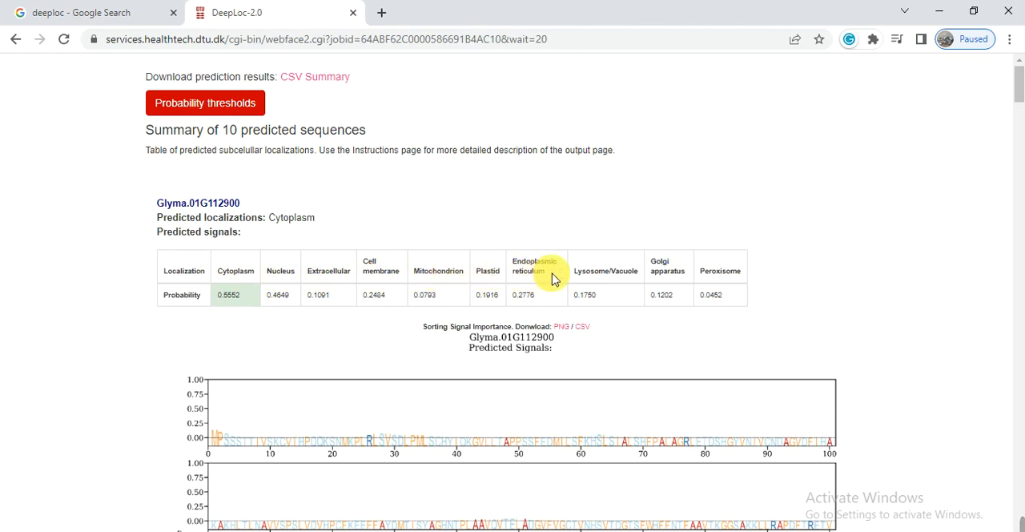
pyautogui.moveTo(623, 280)
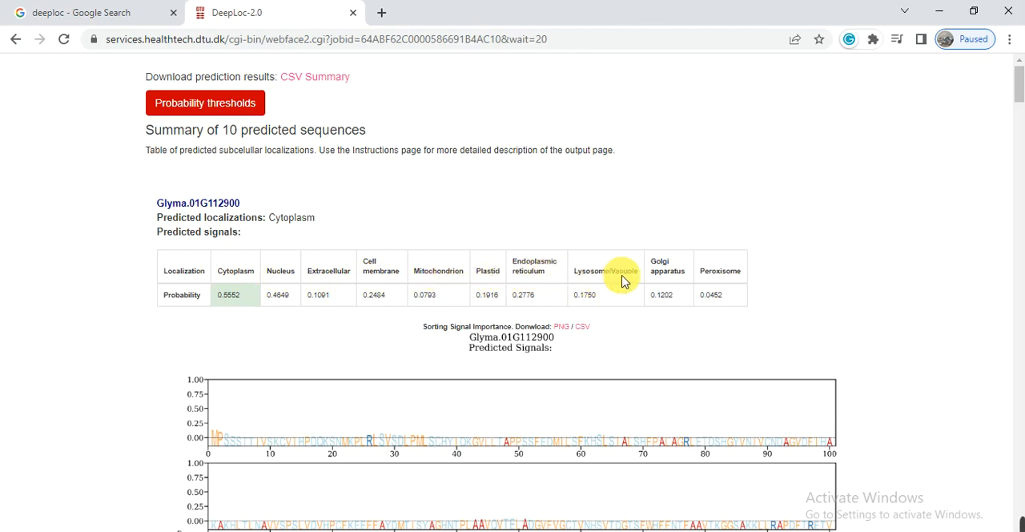
pyautogui.moveTo(713, 280)
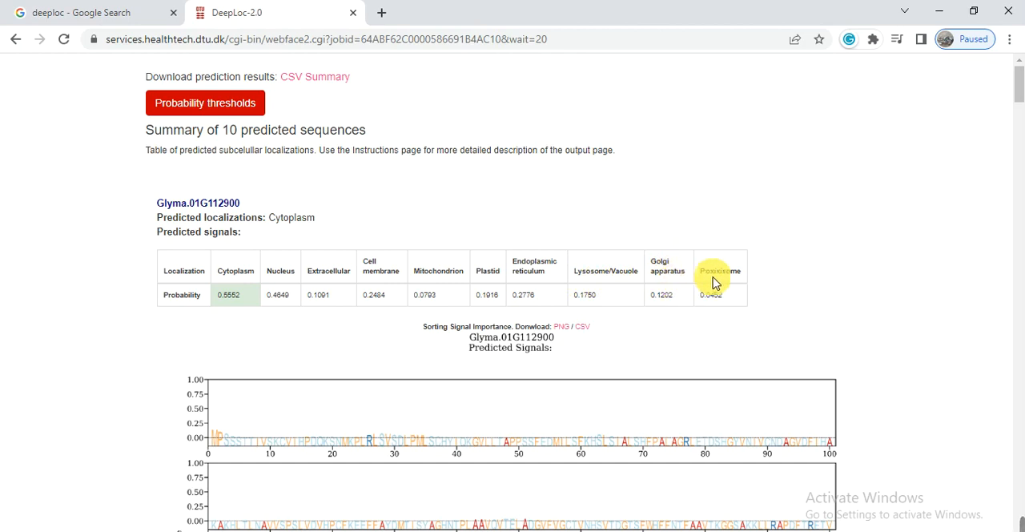
pyautogui.moveTo(276, 284)
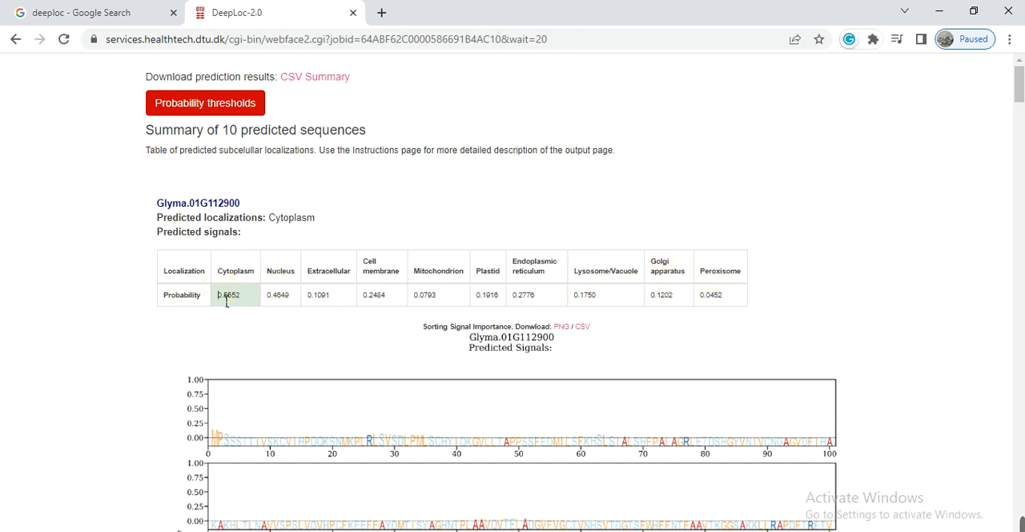
pyautogui.moveTo(228, 294); pyautogui.dragTo(318, 294)
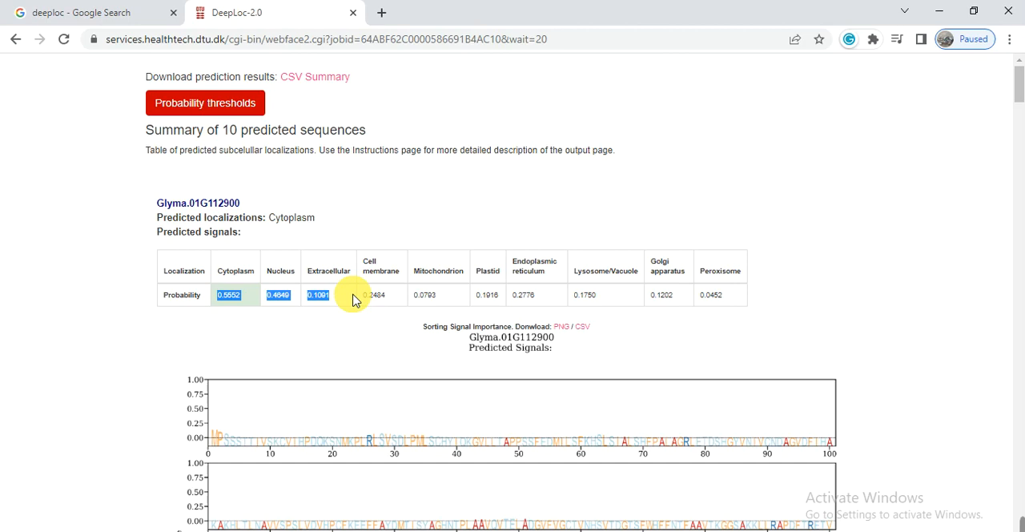
pyautogui.moveTo(415, 276)
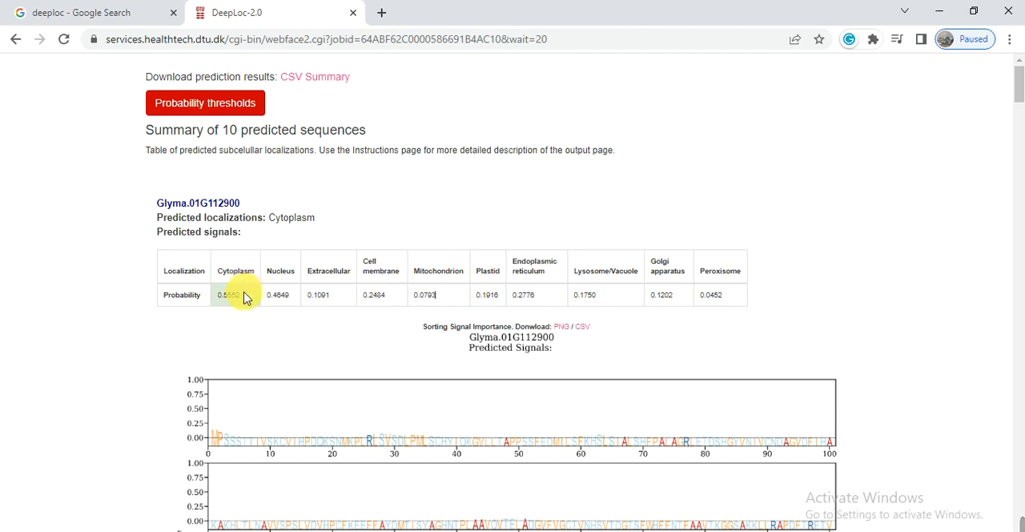
pyautogui.doubleClick(228, 294)
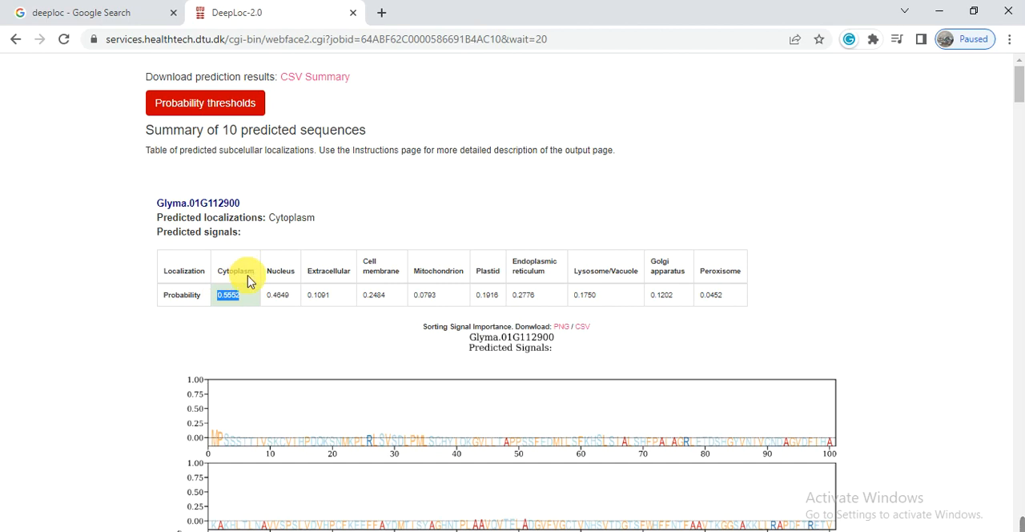
pyautogui.moveTo(863, 262)
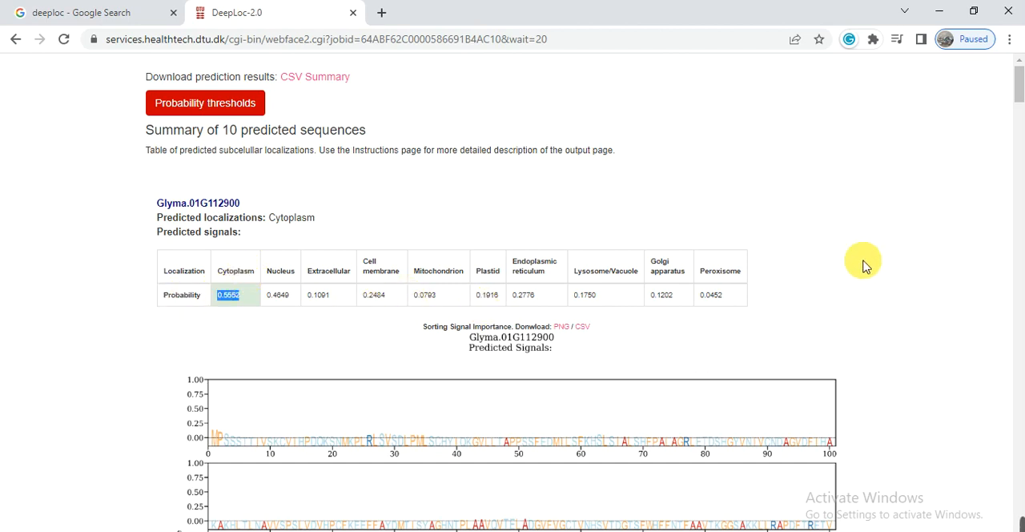
pyautogui.scroll(-3)
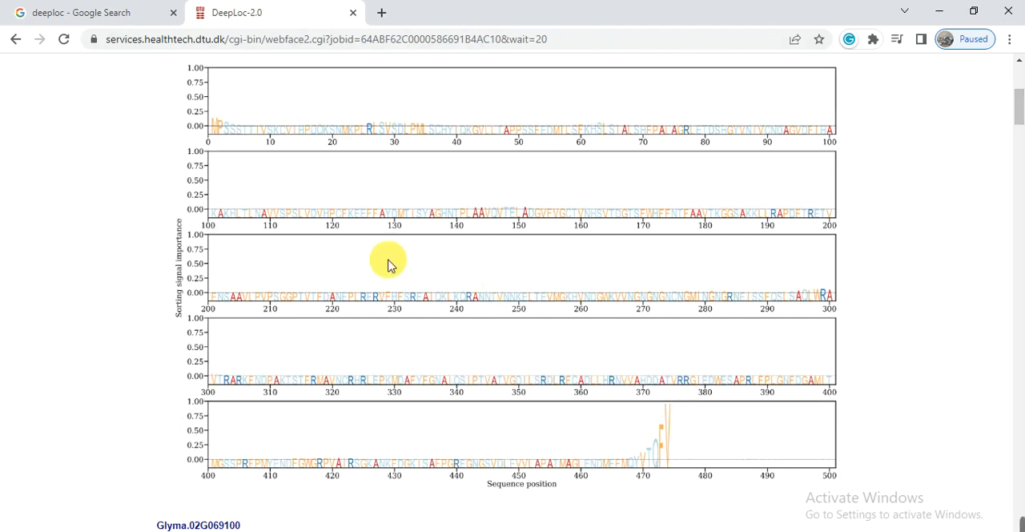
pyautogui.moveTo(677, 422)
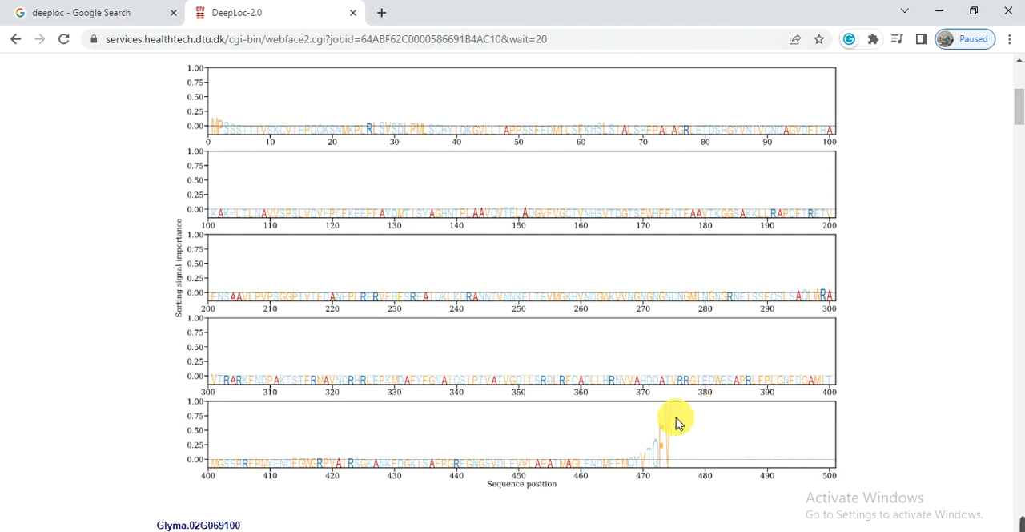
pyautogui.moveTo(640, 468)
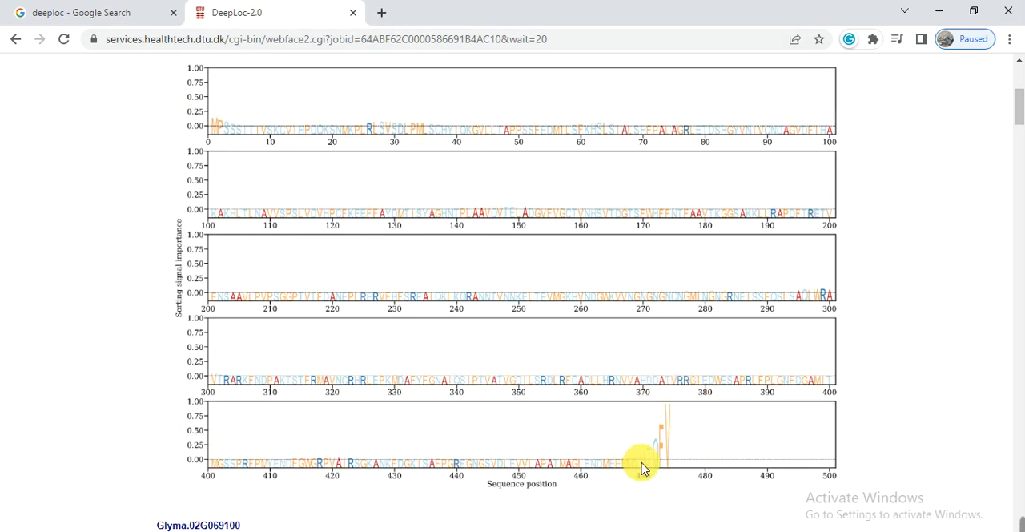
pyautogui.moveTo(695, 387)
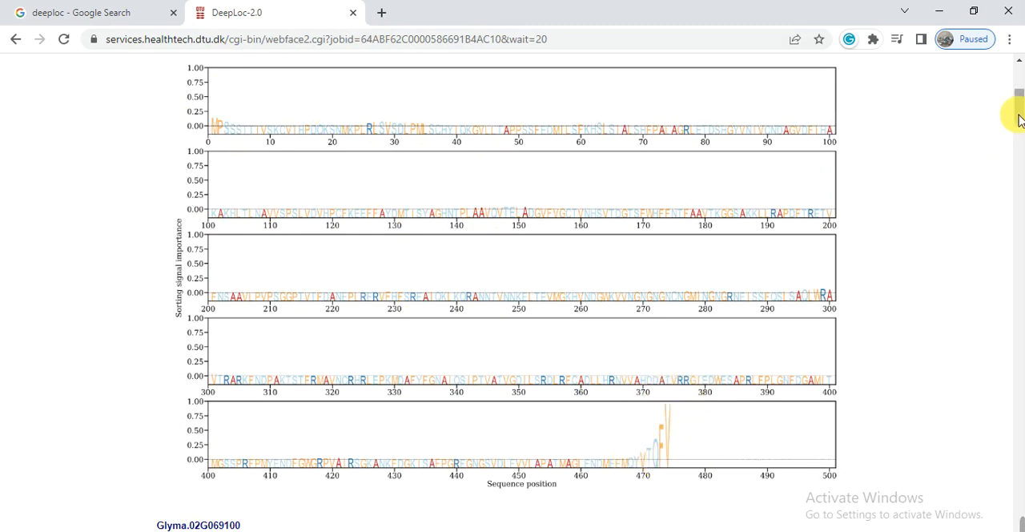
pyautogui.scroll(-3)
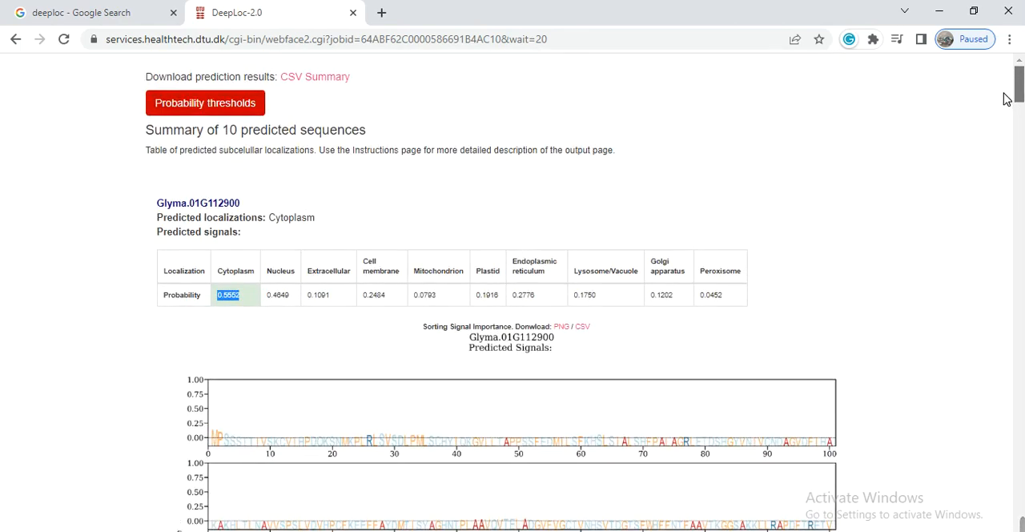
pyautogui.scroll(-3)
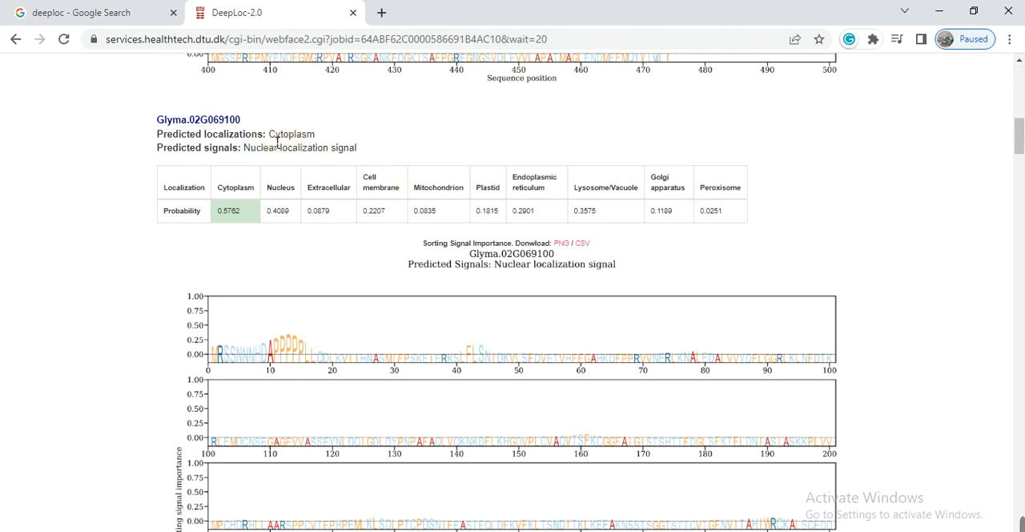
pyautogui.doubleClick(291, 134)
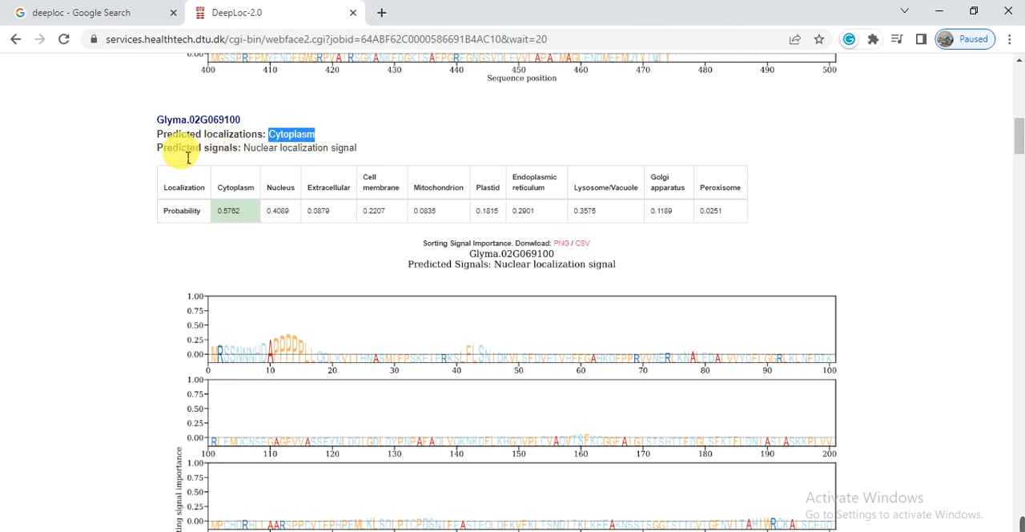
pyautogui.moveTo(278, 148); pyautogui.dragTo(339, 147)
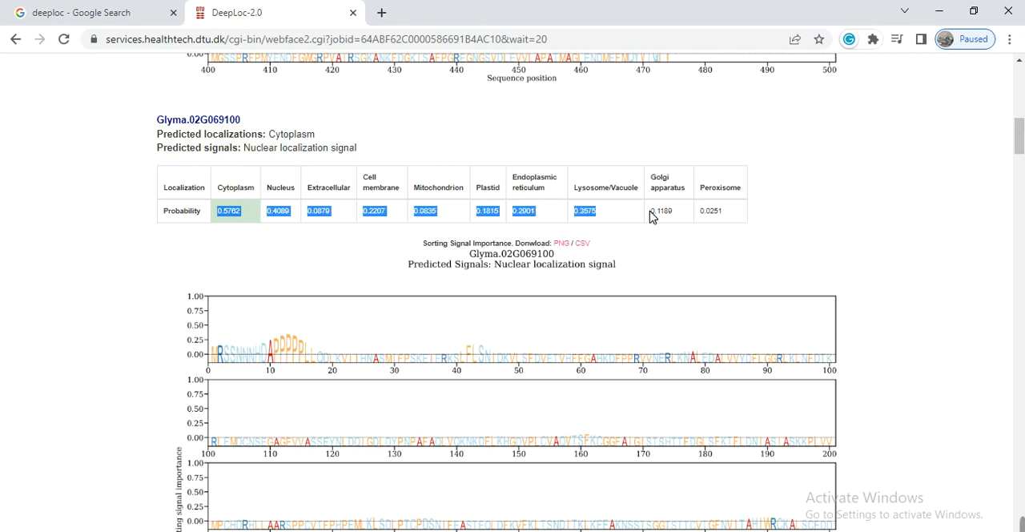
pyautogui.scroll(-3)
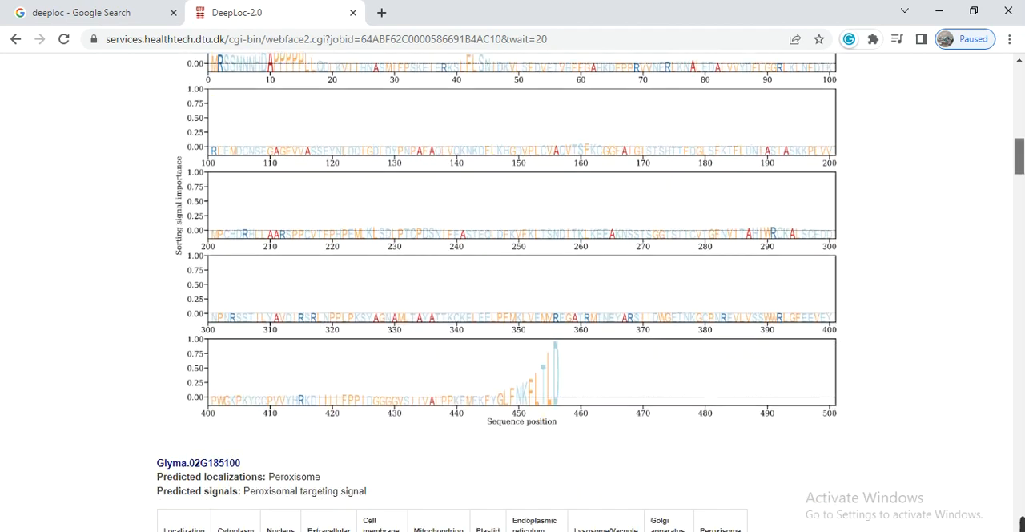
pyautogui.scroll(-3)
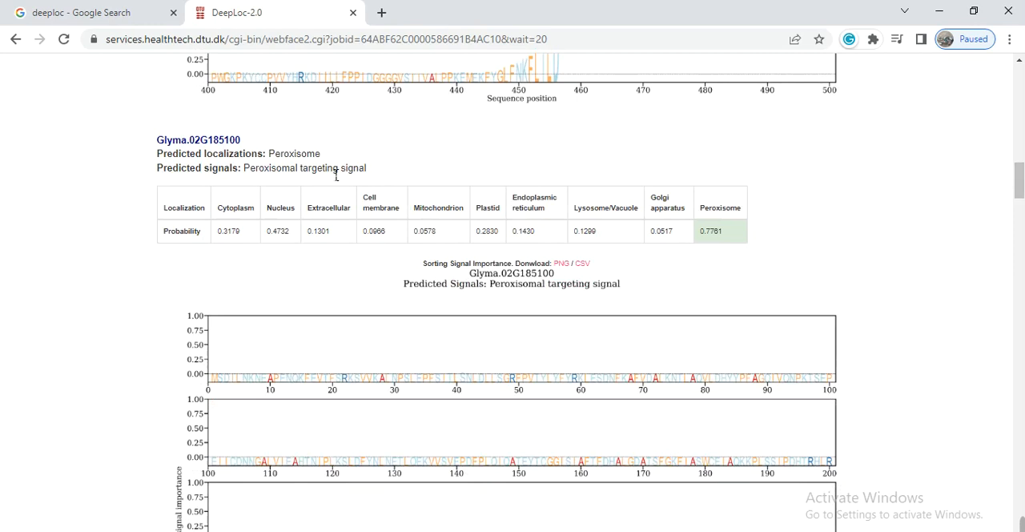
pyautogui.doubleClick(281, 153)
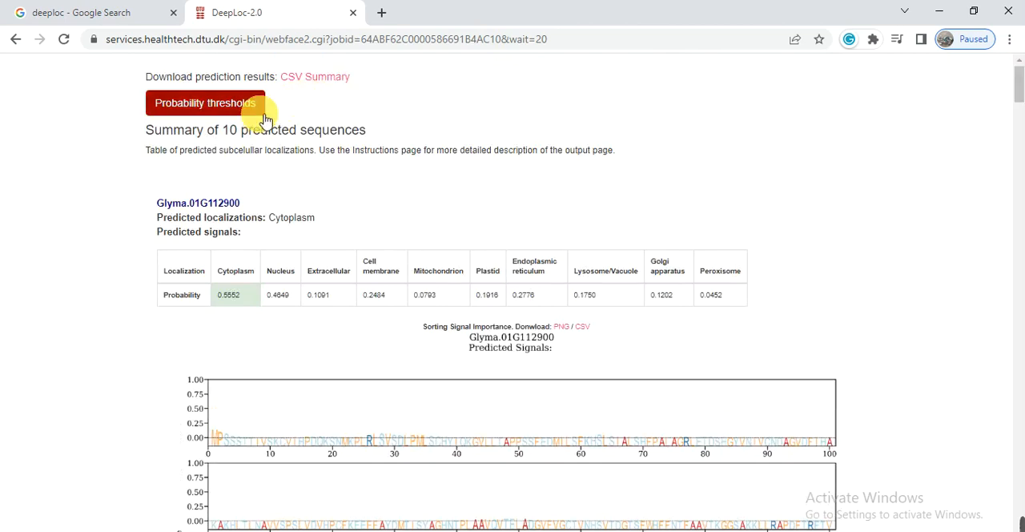
pyautogui.moveTo(310, 76)
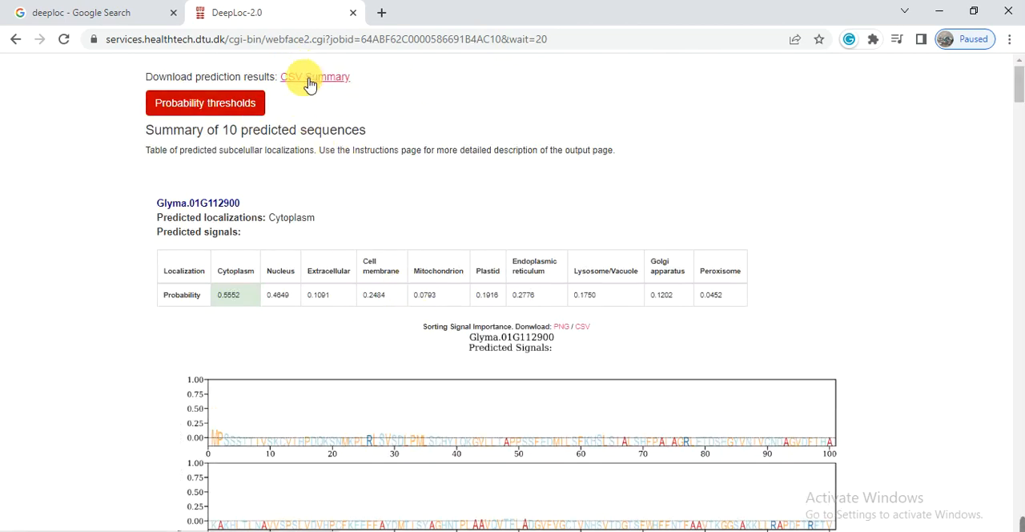